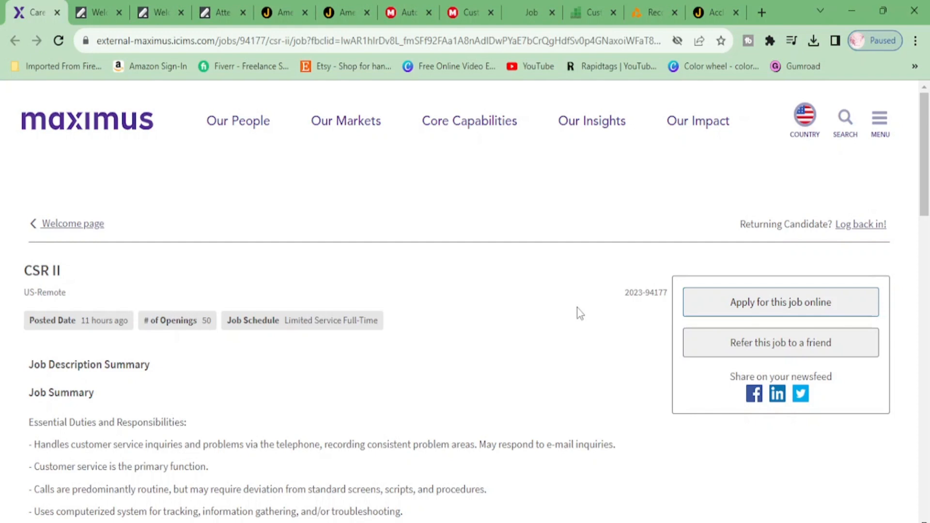
{"action": "mouse_move", "coordinate": [157, 313]}
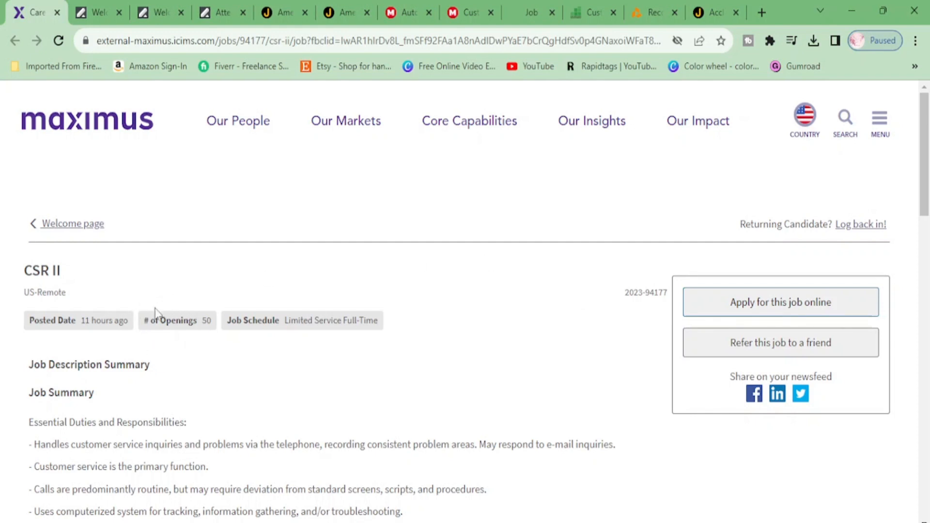
{"action": "mouse_move", "coordinate": [398, 326]}
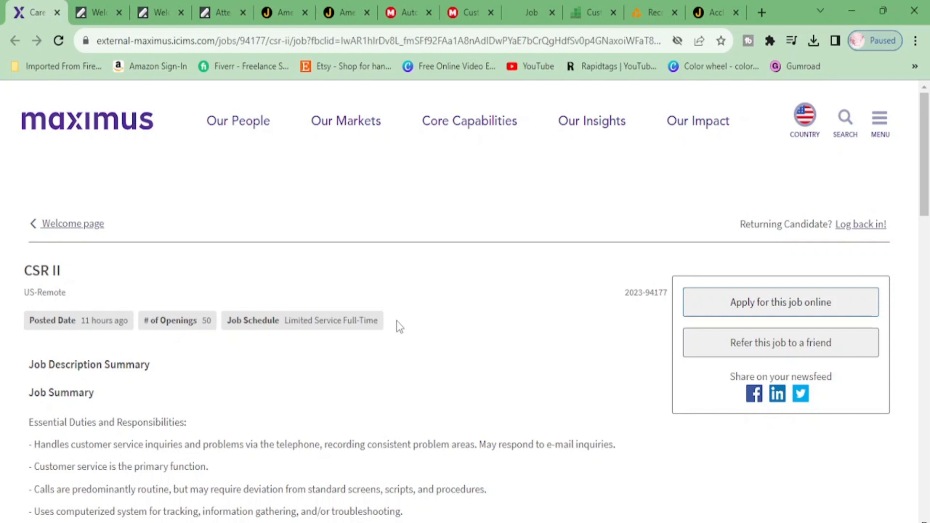
{"action": "mouse_move", "coordinate": [454, 332]}
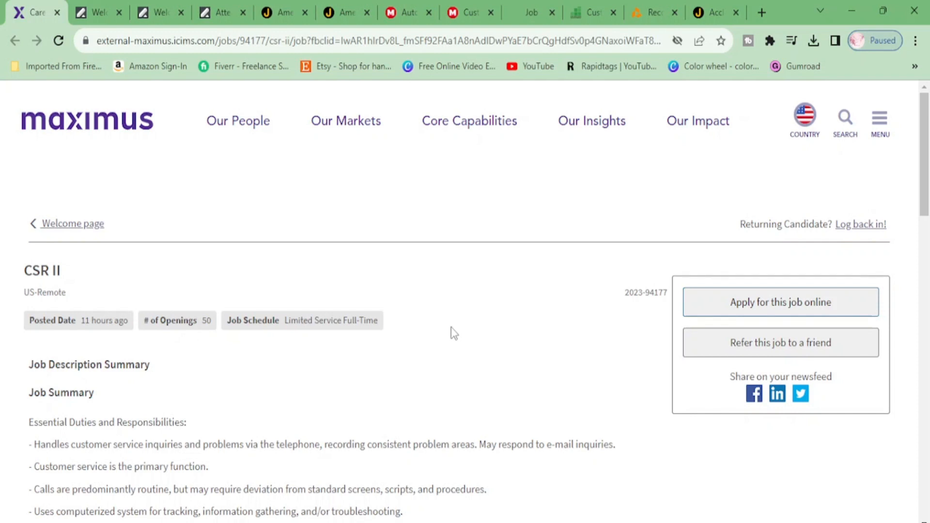
{"action": "scroll", "scroll_direction": "down", "scroll_amount": 3}
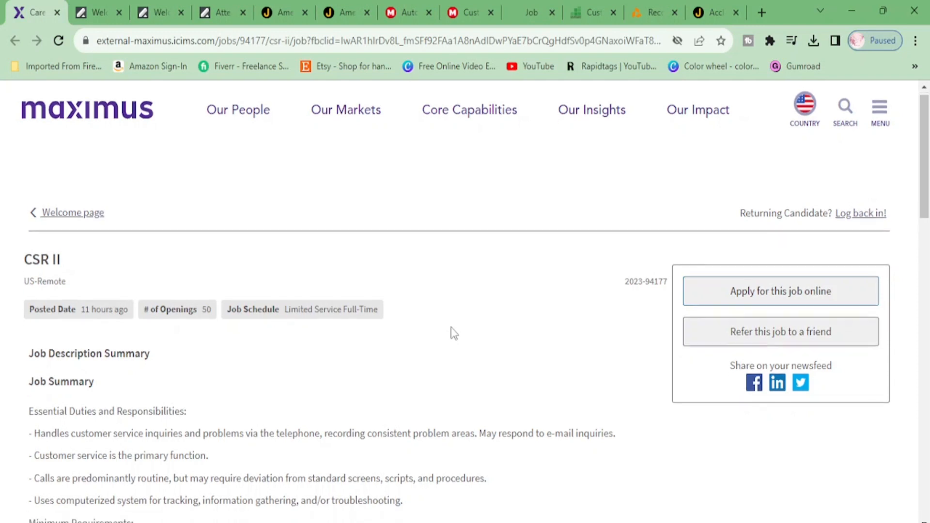
{"action": "scroll", "scroll_direction": "down", "scroll_amount": 3}
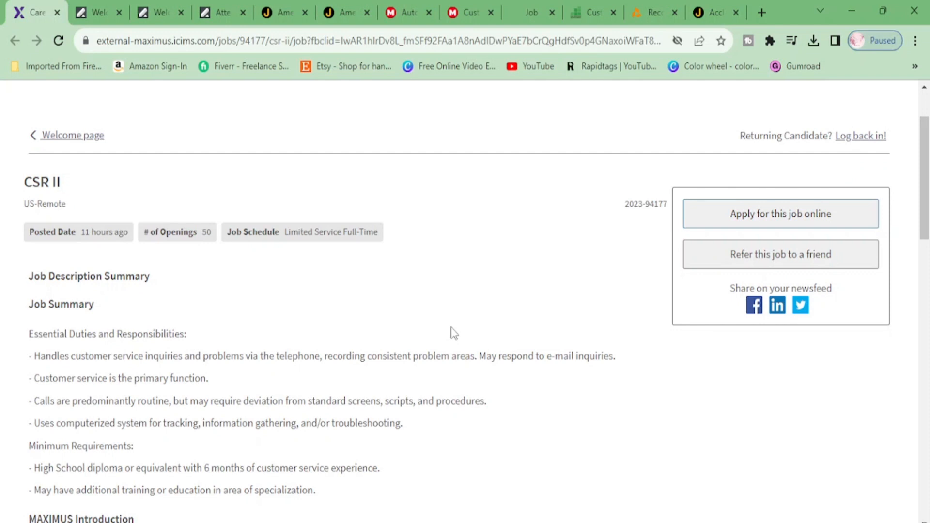
{"action": "mouse_move", "coordinate": [780, 214]}
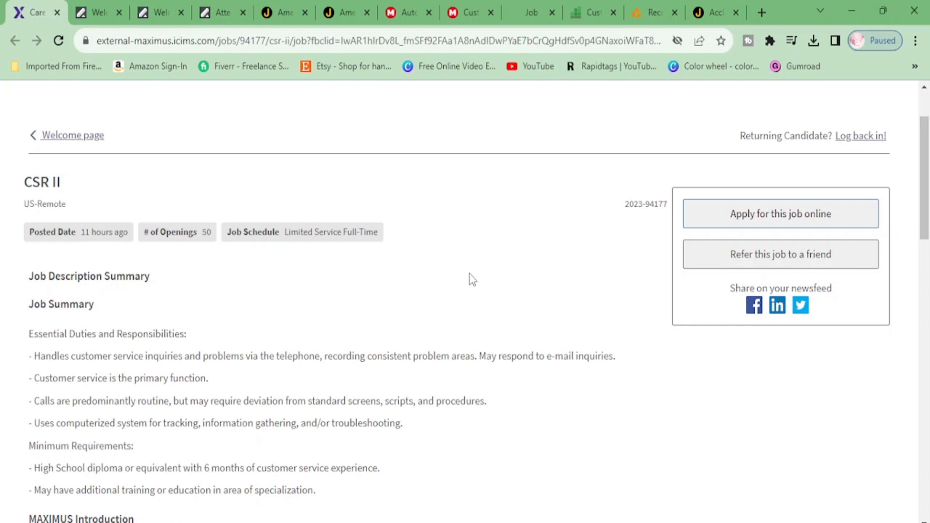
{"action": "scroll", "scroll_direction": "down", "scroll_amount": 3}
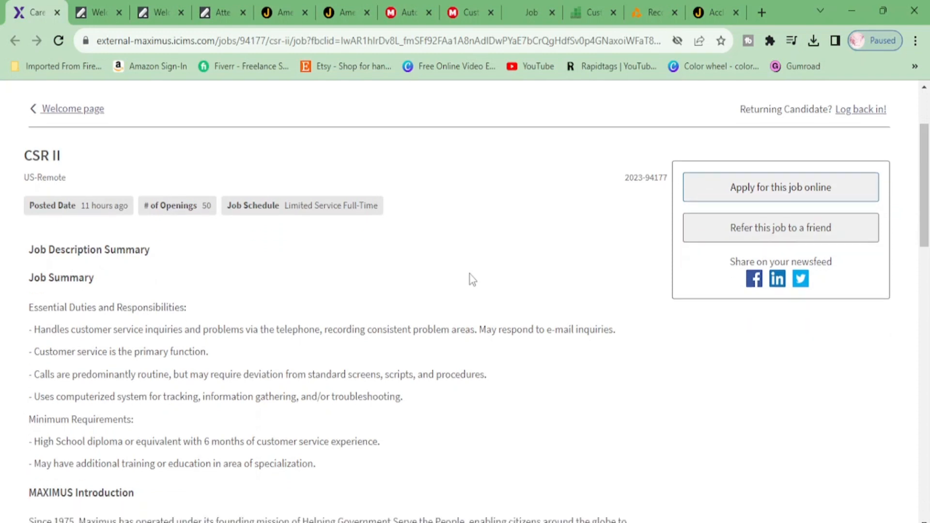
{"action": "scroll", "scroll_direction": "down", "scroll_amount": 3}
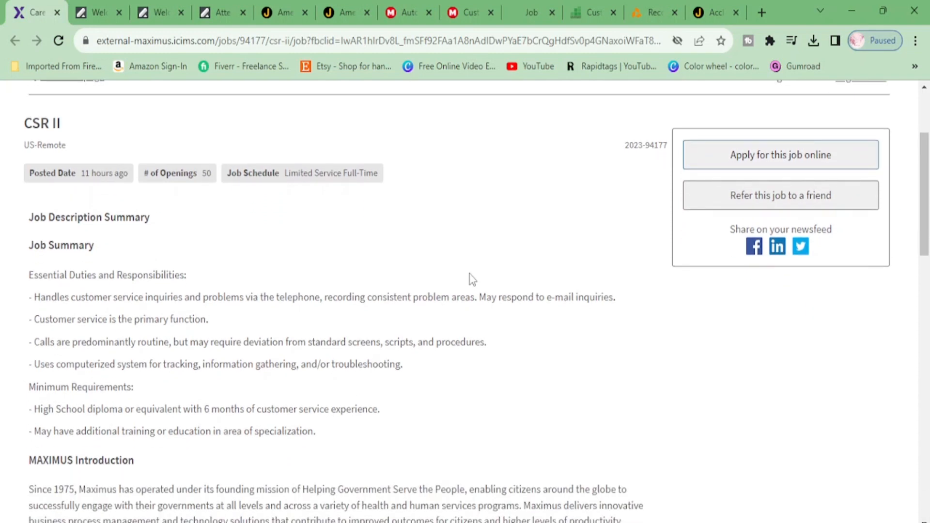
{"action": "scroll", "scroll_direction": "down", "scroll_amount": 3}
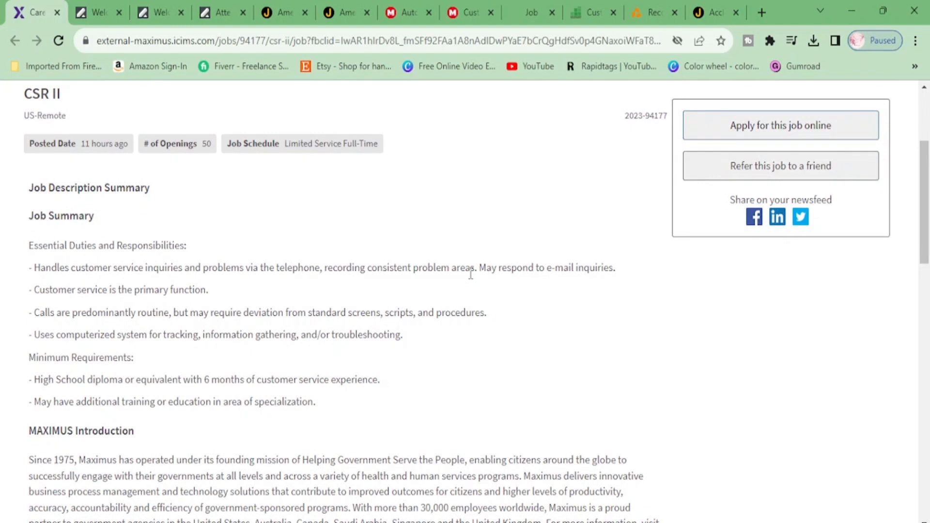
{"action": "scroll", "scroll_direction": "down", "scroll_amount": 3}
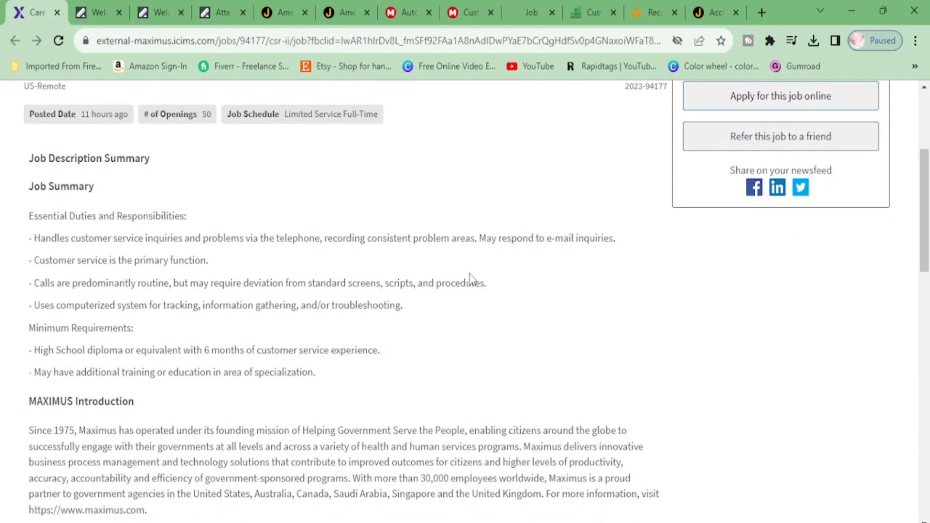
{"action": "scroll", "scroll_direction": "down", "scroll_amount": 3}
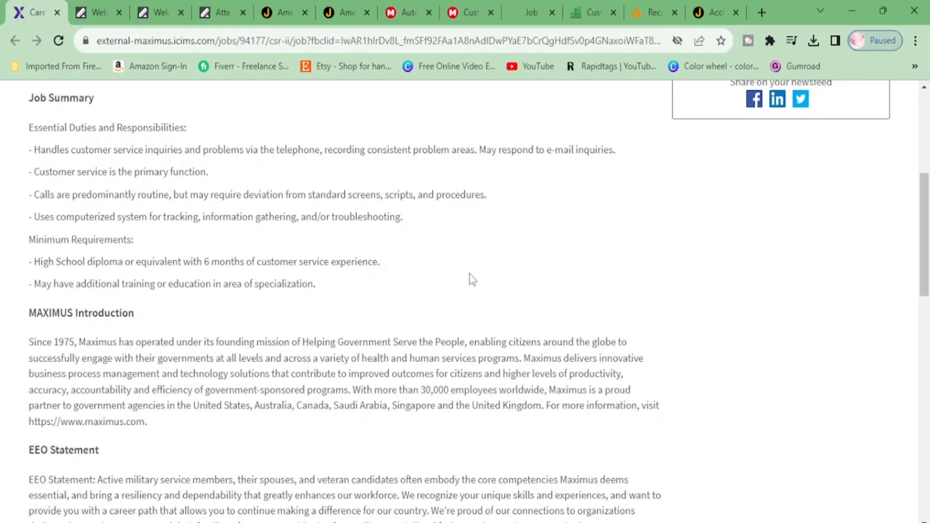
{"action": "scroll", "scroll_direction": "down", "scroll_amount": 3}
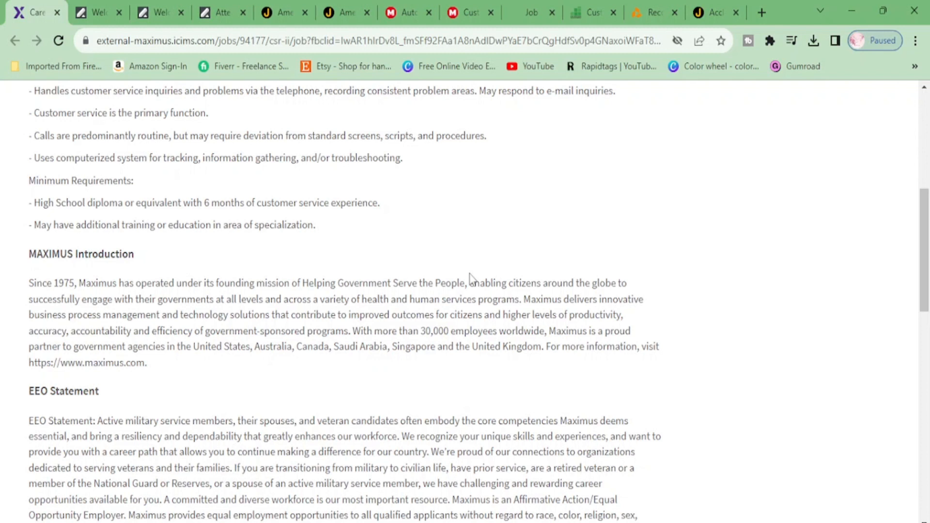
{"action": "scroll", "scroll_direction": "down", "scroll_amount": 3}
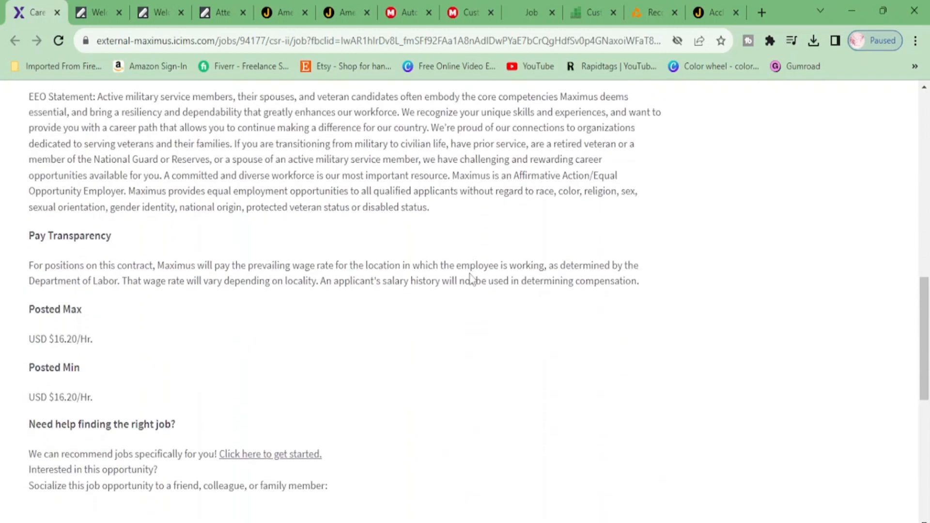
{"action": "scroll", "scroll_direction": "down", "scroll_amount": 3}
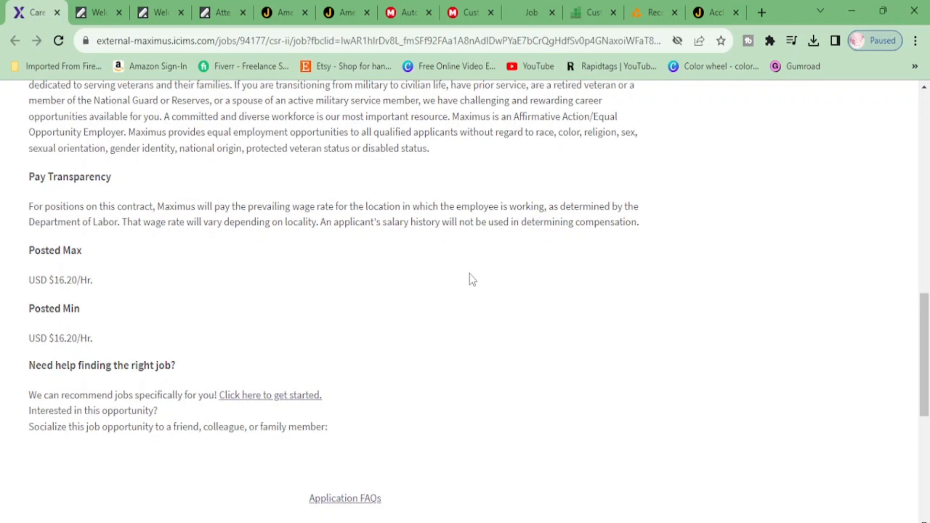
{"action": "scroll", "scroll_direction": "up", "scroll_amount": 3}
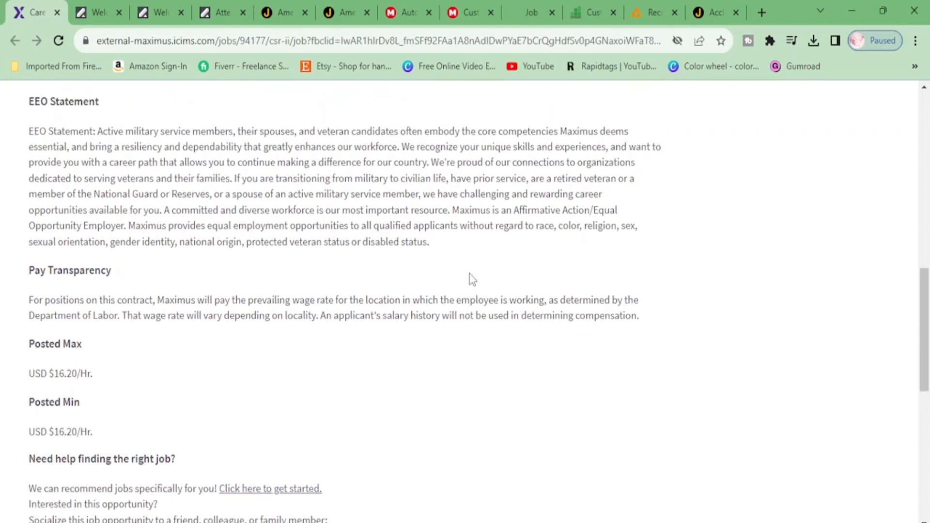
{"action": "scroll", "scroll_direction": "up", "scroll_amount": 3}
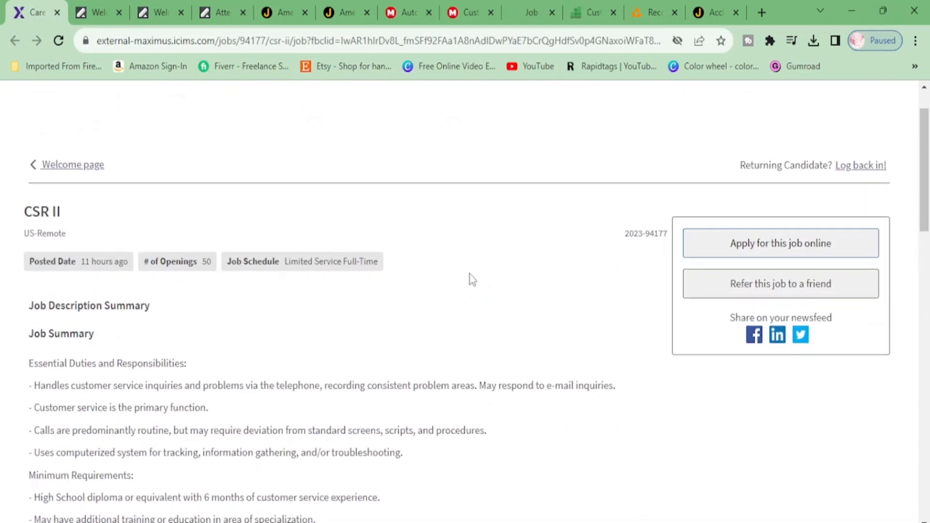
{"action": "scroll", "scroll_direction": "down", "scroll_amount": 3}
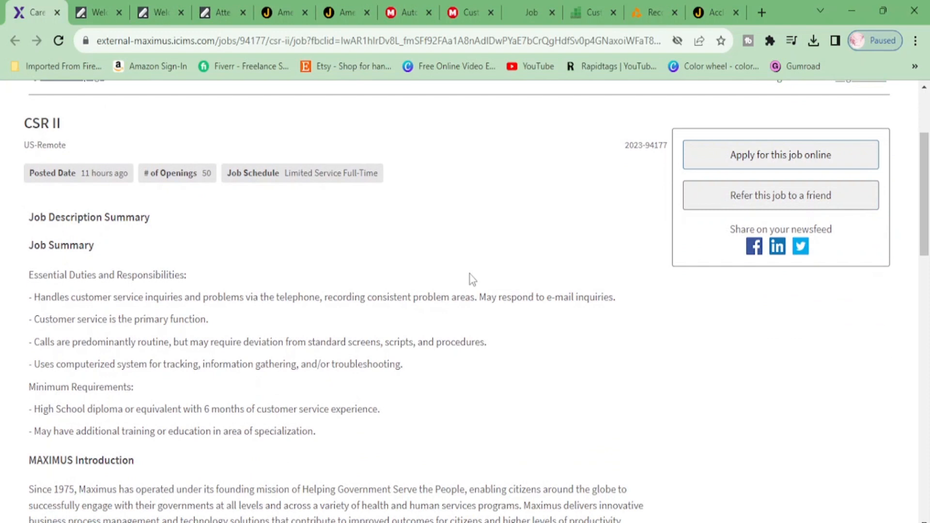